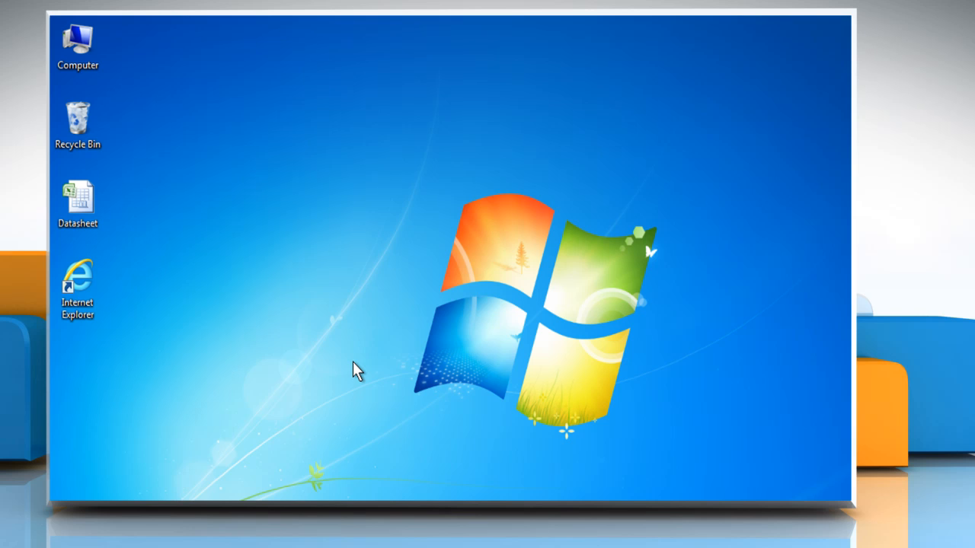
mouse_move(362, 358)
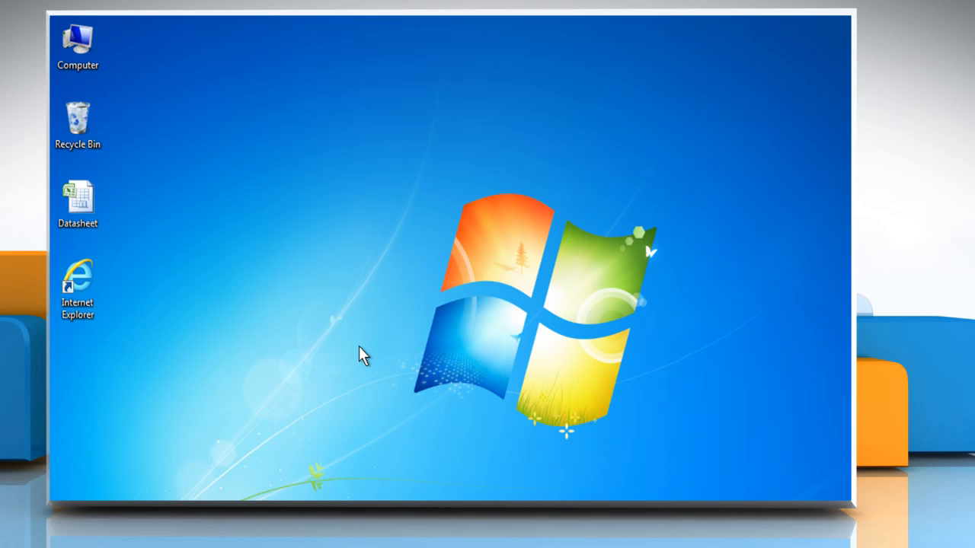
mouse_move(339, 347)
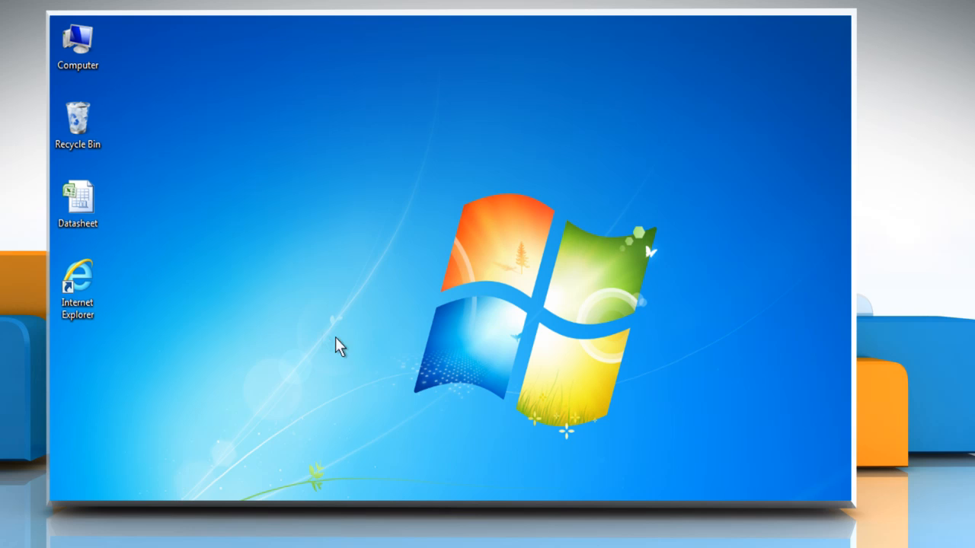
- Open the Datasheet workbook from its file icon
click(76, 199)
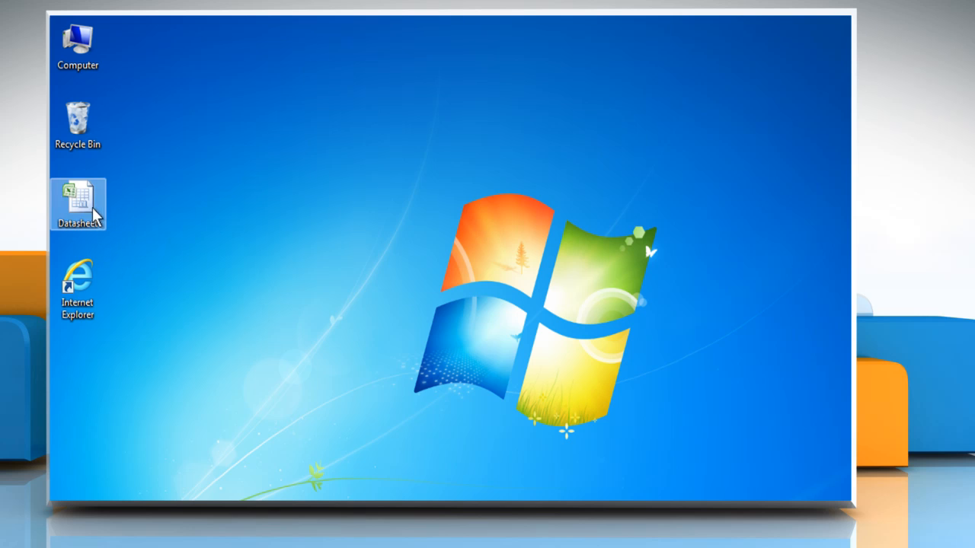
double_click(78, 205)
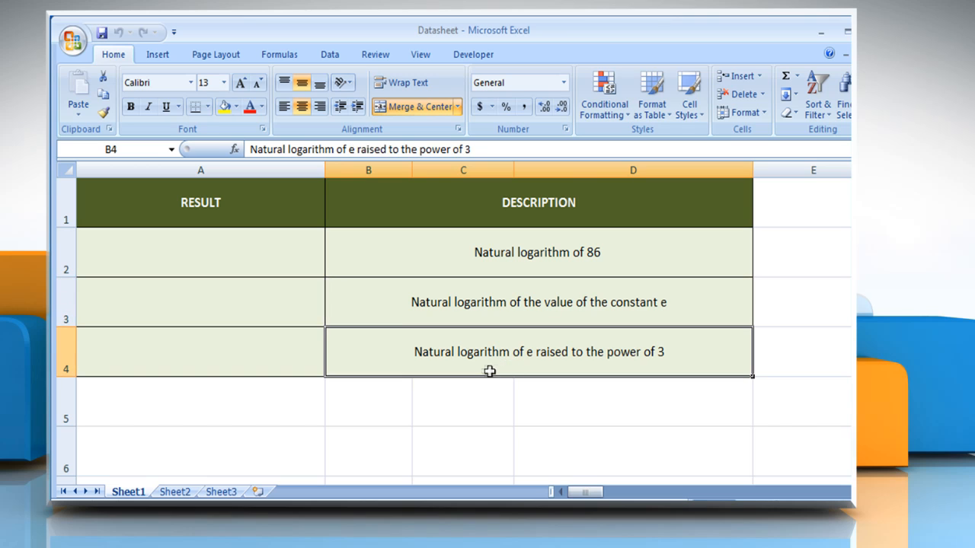
- Enter =LN(86) in A2 to return 4.454347296
click(459, 253)
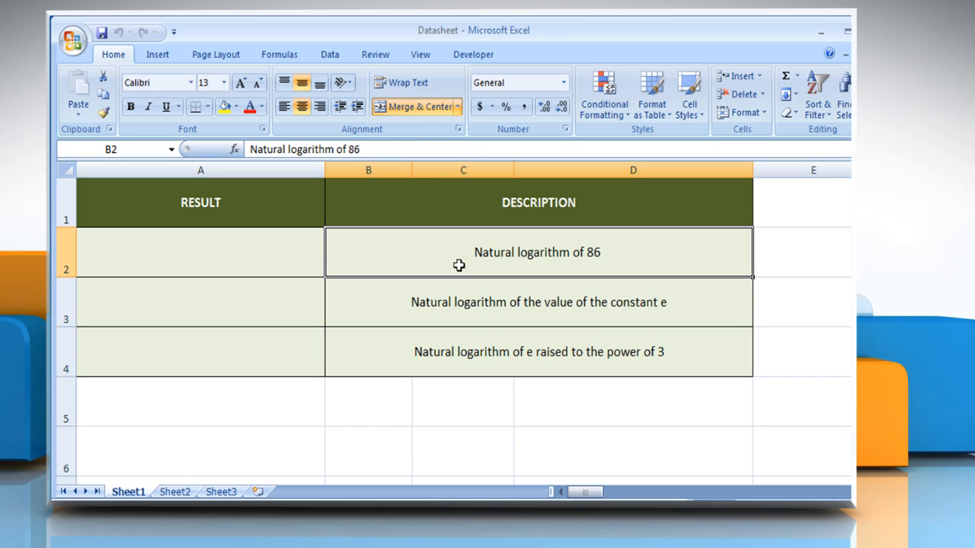
click(201, 253)
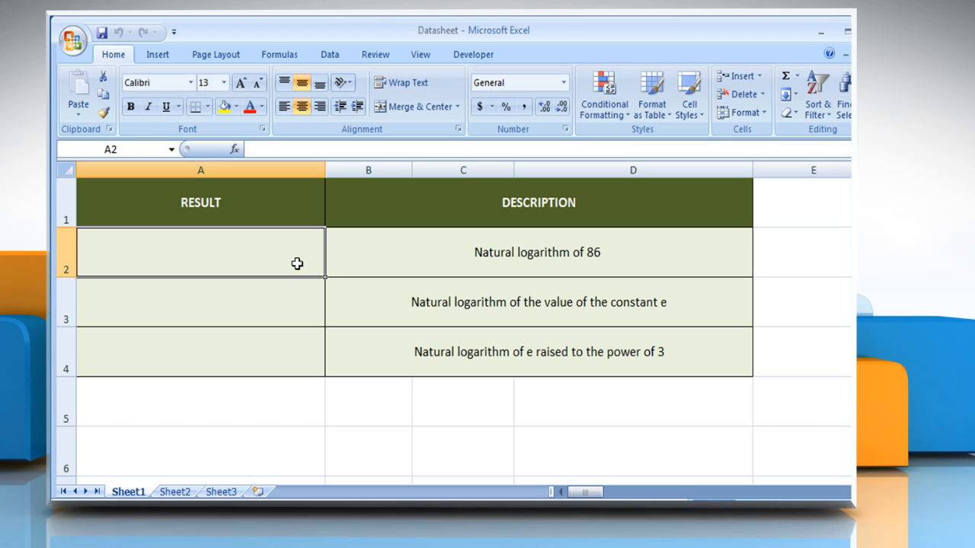
text(=LN()
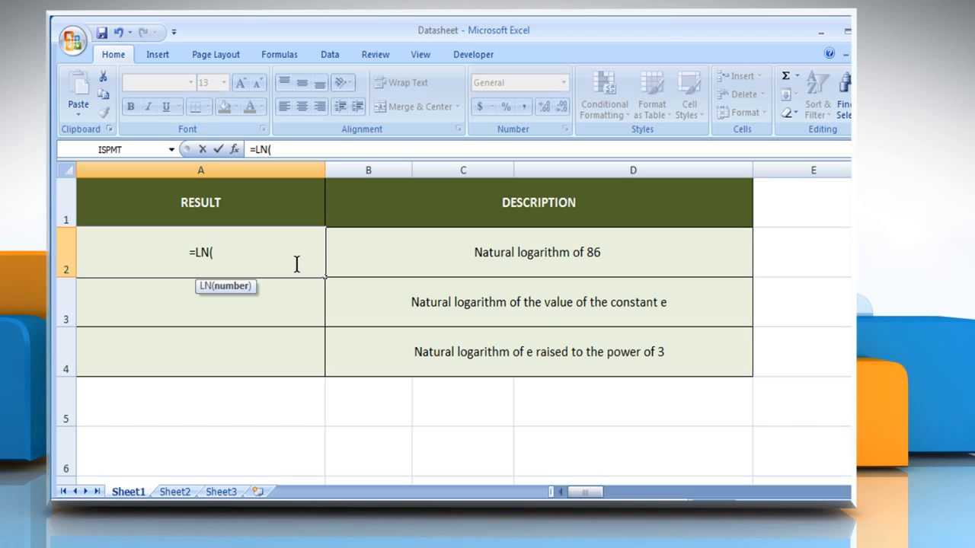
text(86)
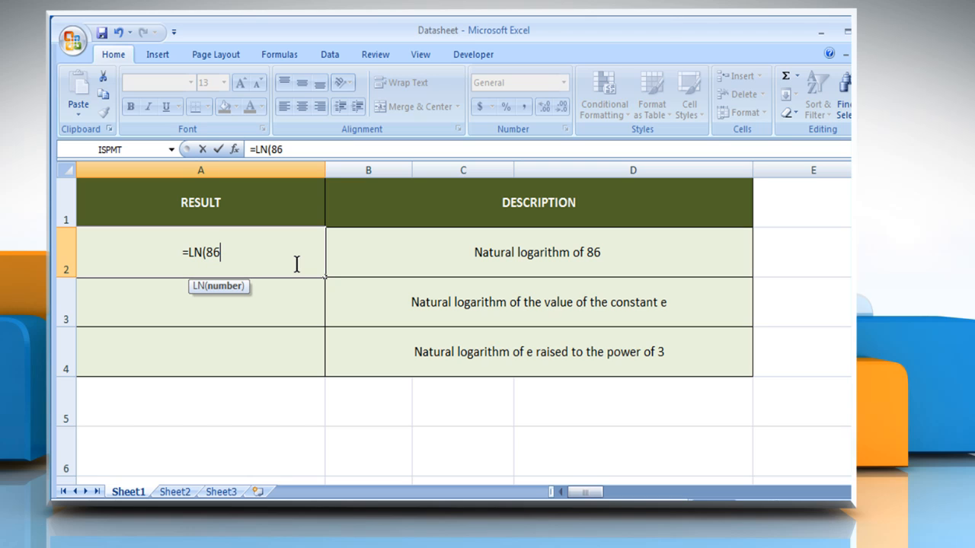
text())
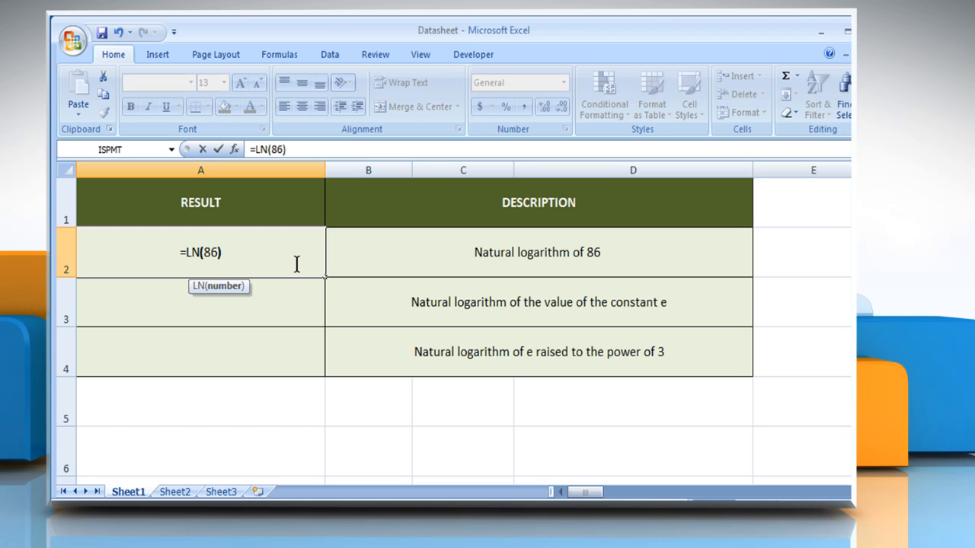
key(Enter)
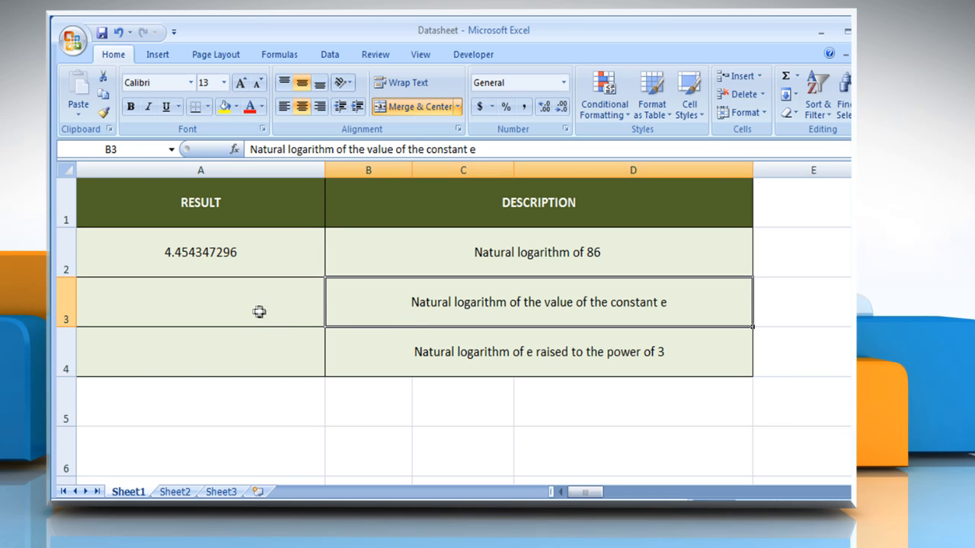
- Enter =LN(2.7182818) in A3 to return 0.99999999 and review the formula
click(201, 301)
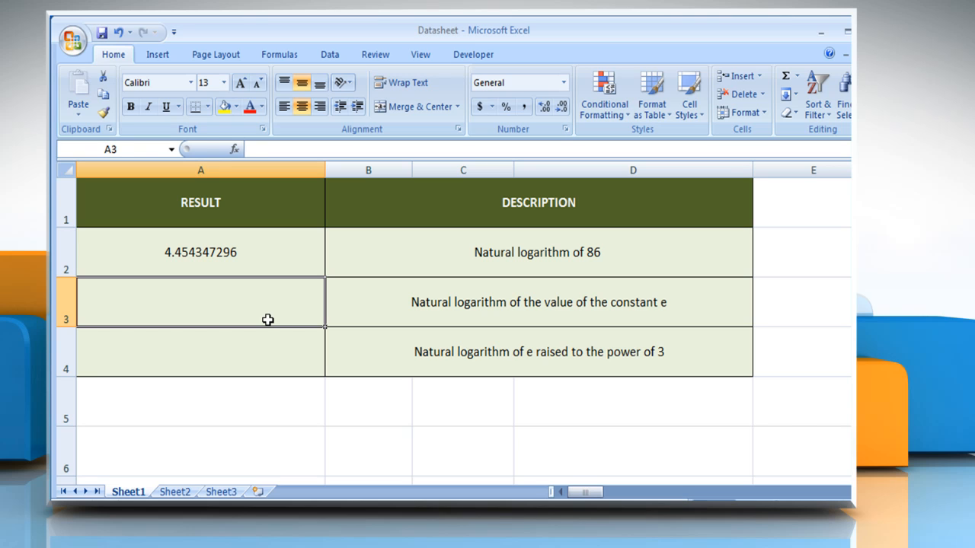
text(=LN)
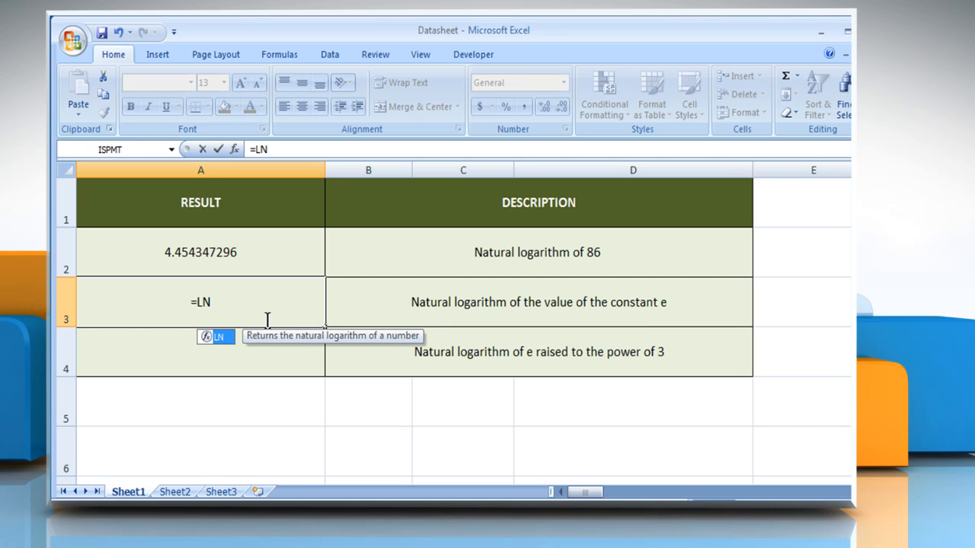
text((2.71)
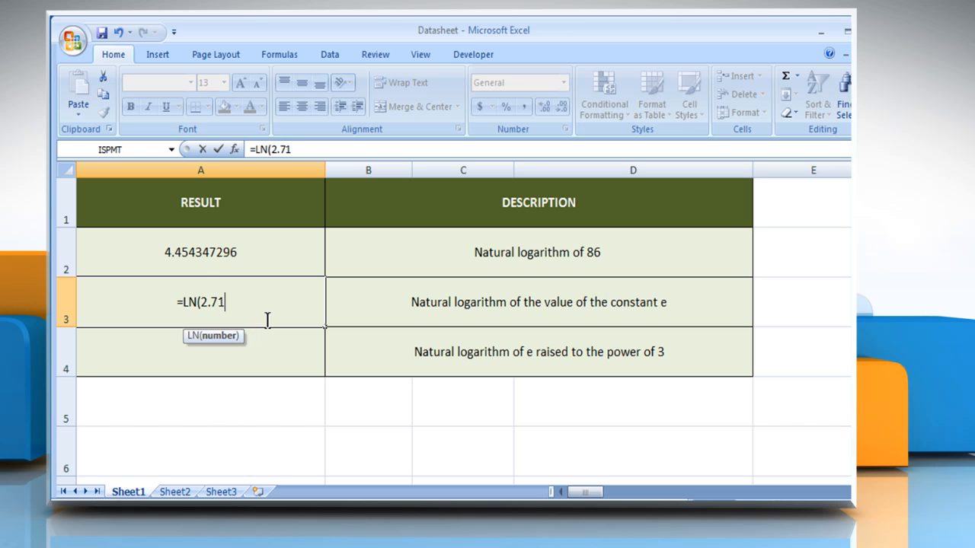
text(82818)
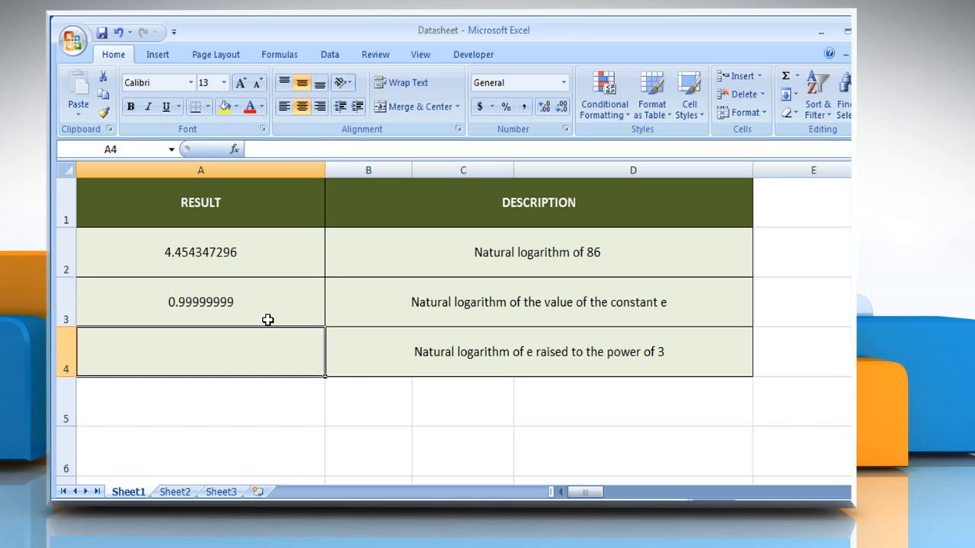
mouse_move(262, 320)
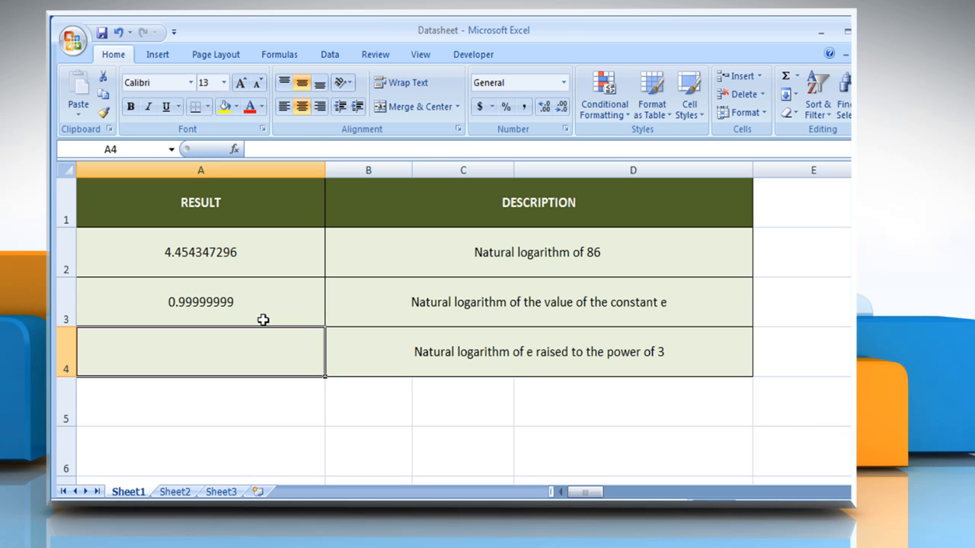
click(201, 302)
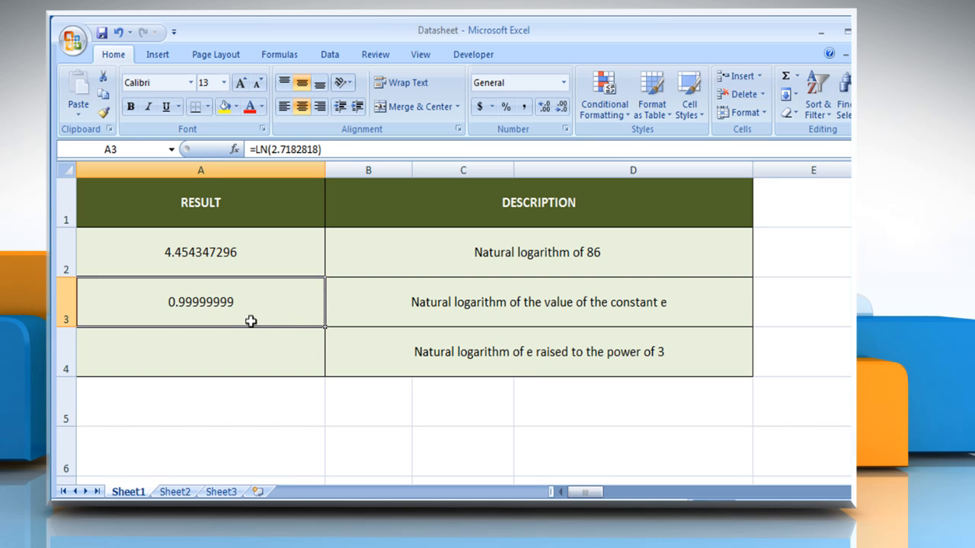
mouse_move(335, 349)
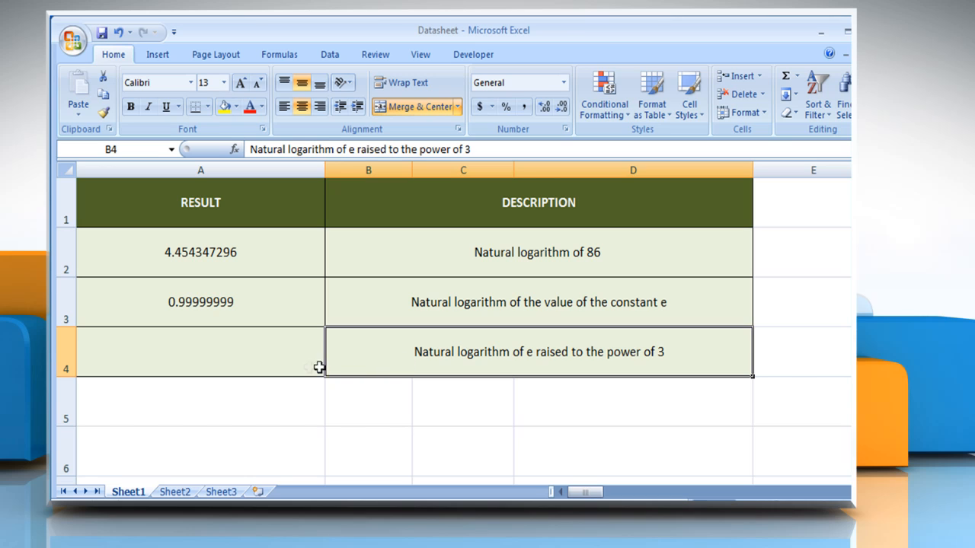
- Enter =LN(EXP(3)) in A4 to return 3
click(201, 352)
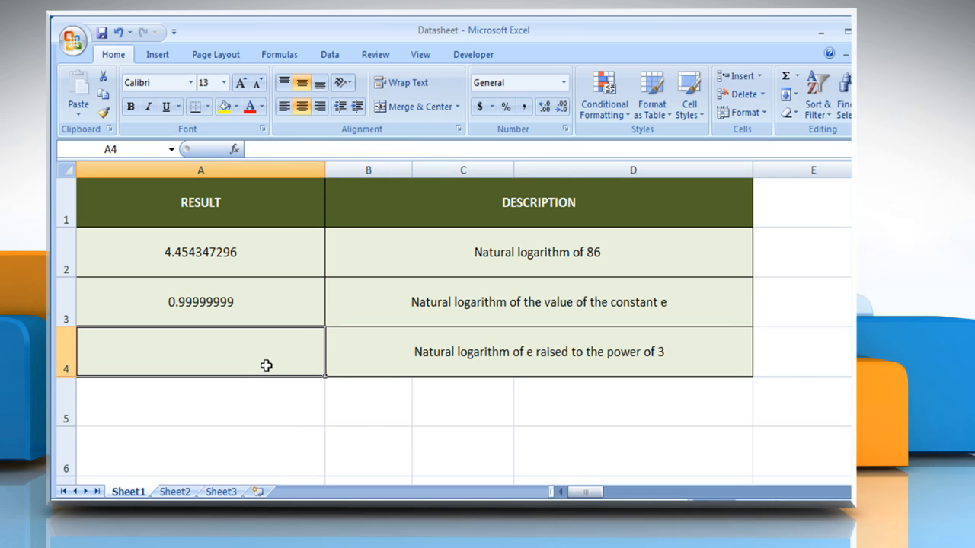
text(=)
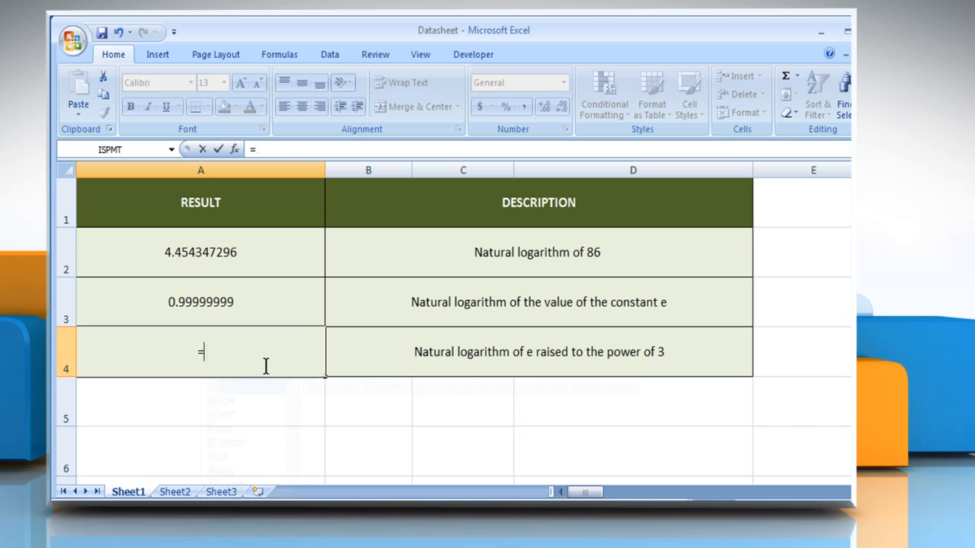
text(LN()
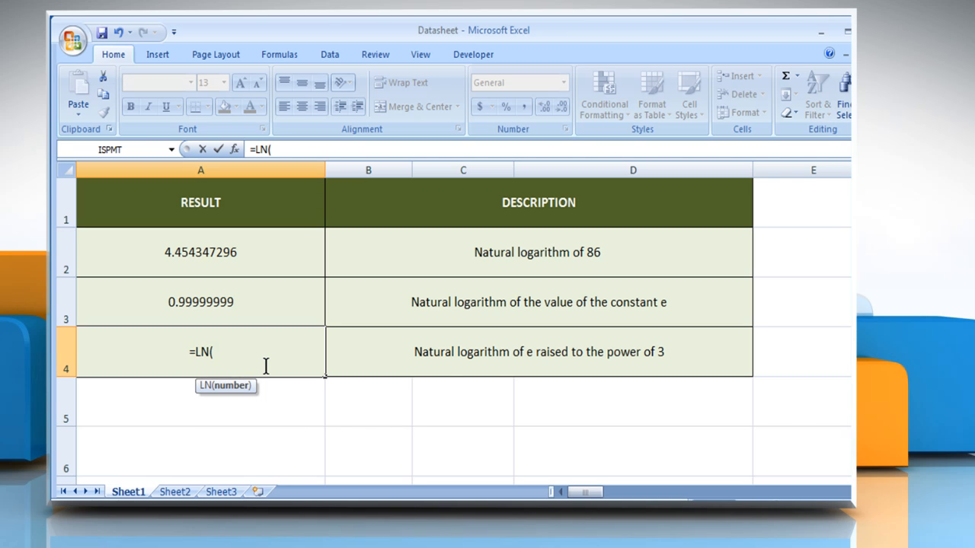
text(EXP)
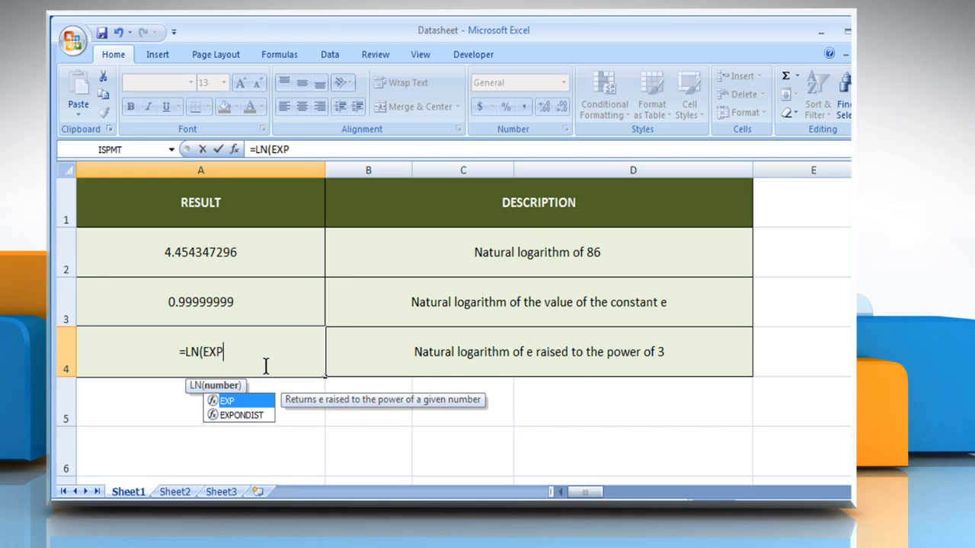
text((3))
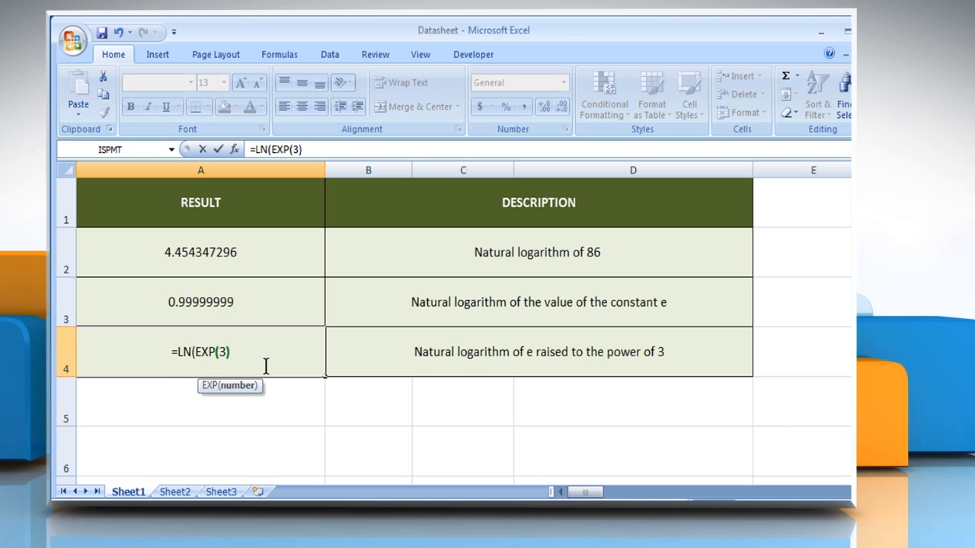
text())
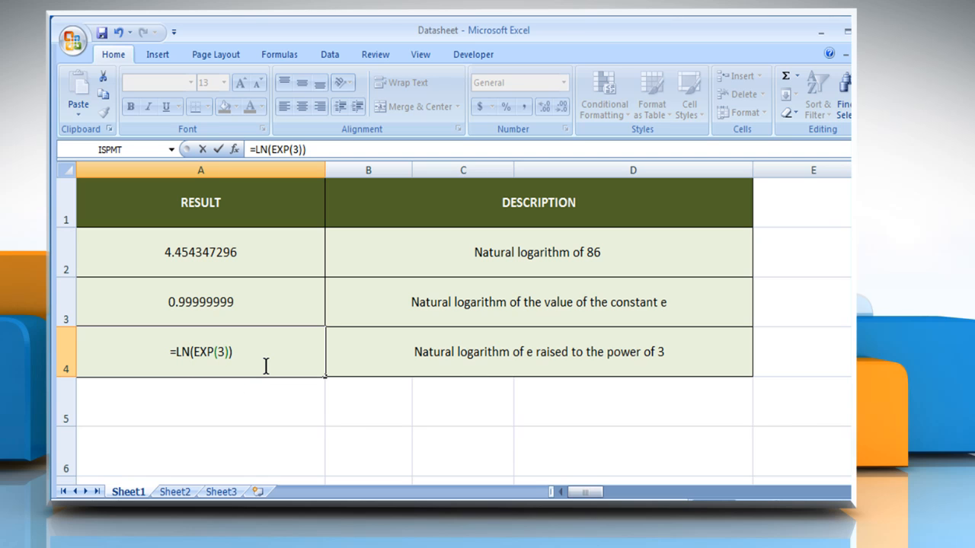
key(Enter)
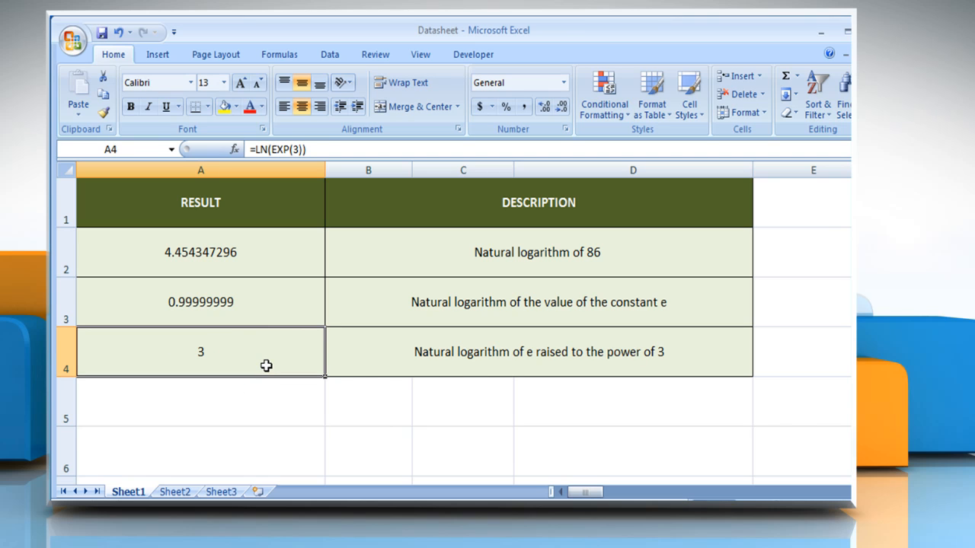